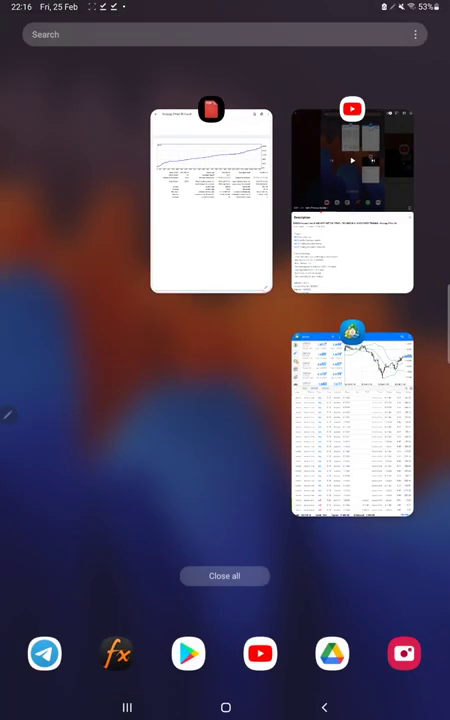
# Return to MetaTrader 4 and scroll the History list for the 25–26 Feb 2022 period
pyautogui.click(352, 420)
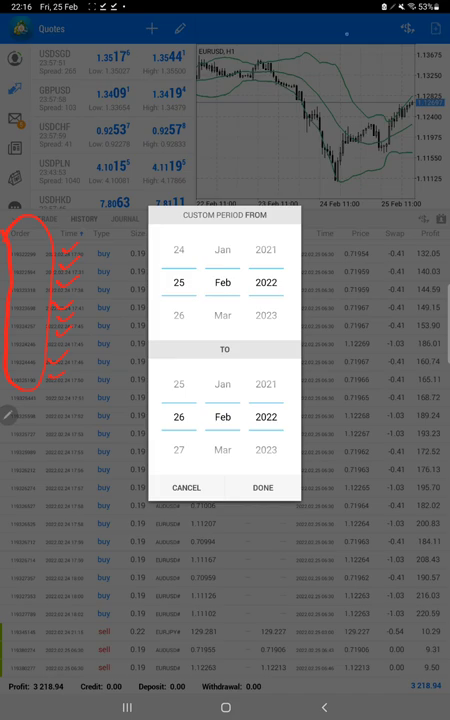
pyautogui.scroll(-3)
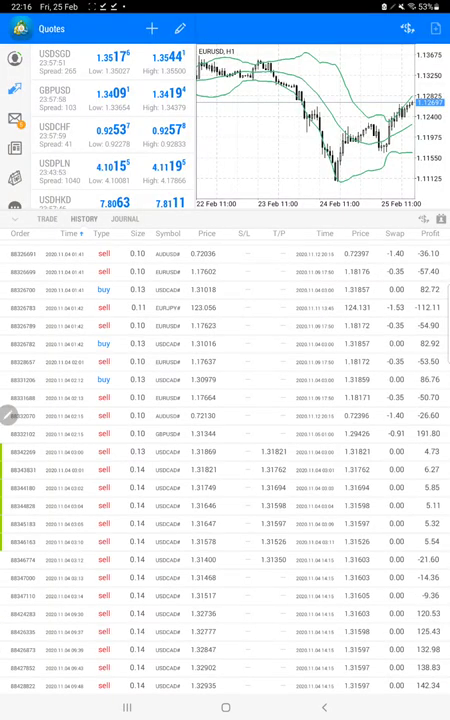
pyautogui.scroll(-3)
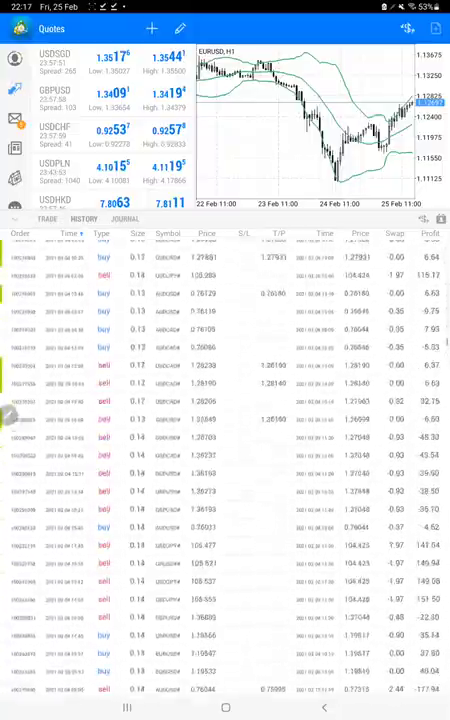
pyautogui.scroll(-3)
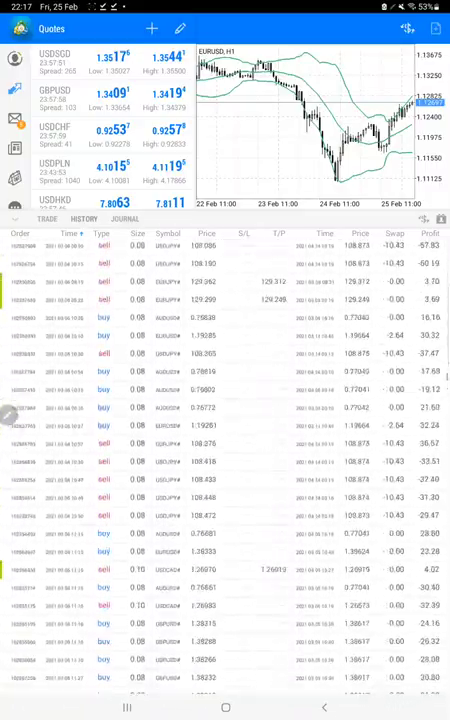
pyautogui.scroll(-3)
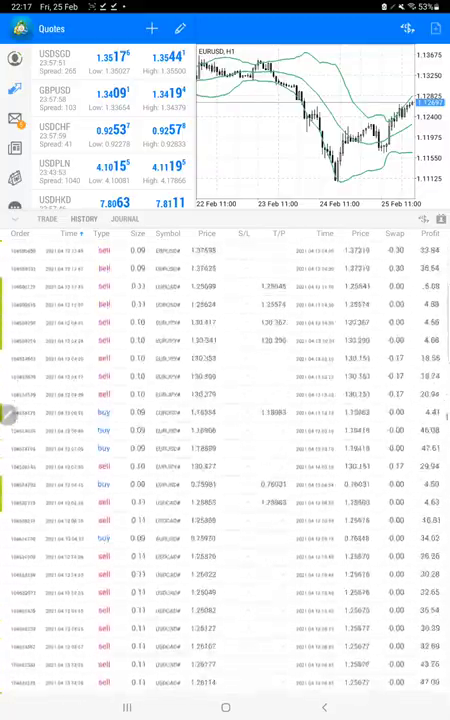
pyautogui.scroll(-3)
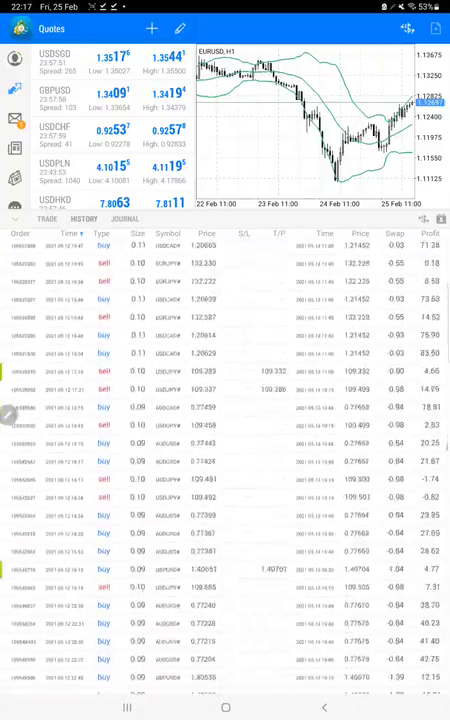
pyautogui.scroll(3)
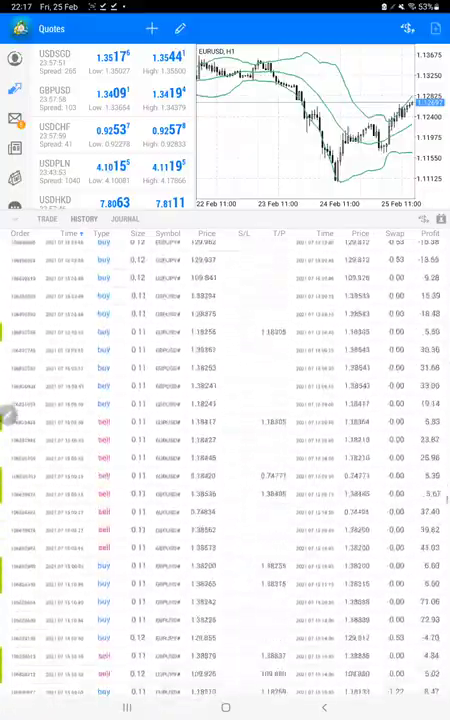
pyautogui.scroll(-3)
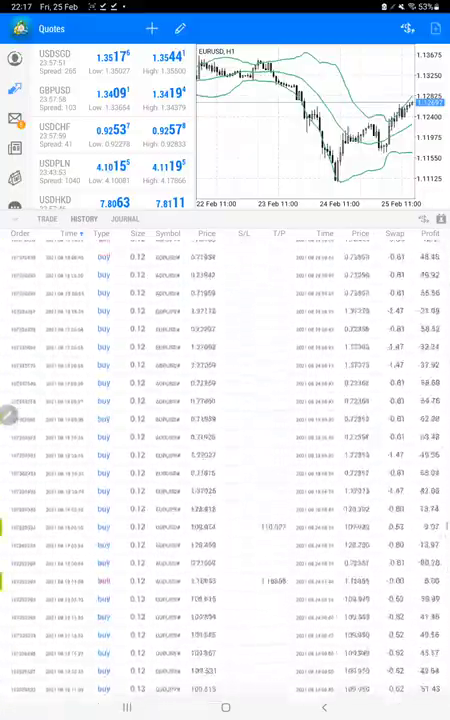
pyautogui.scroll(-3)
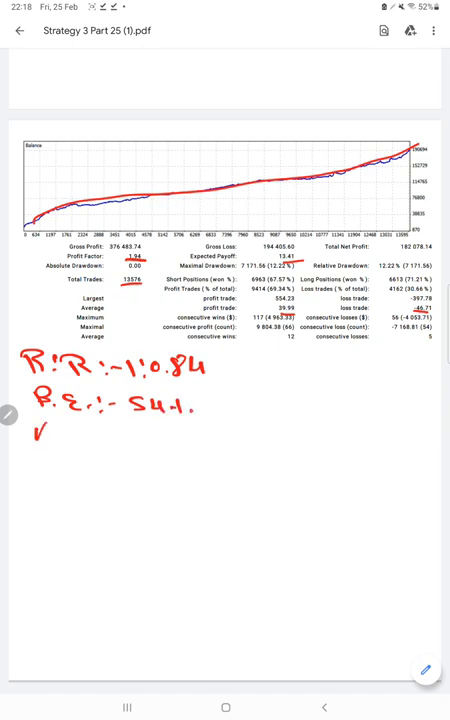
# Handwrite the accuracy note 'ACC :-' below the R:R and B.E. figures on the Strategy 3 report
pyautogui.write('ACC :-')
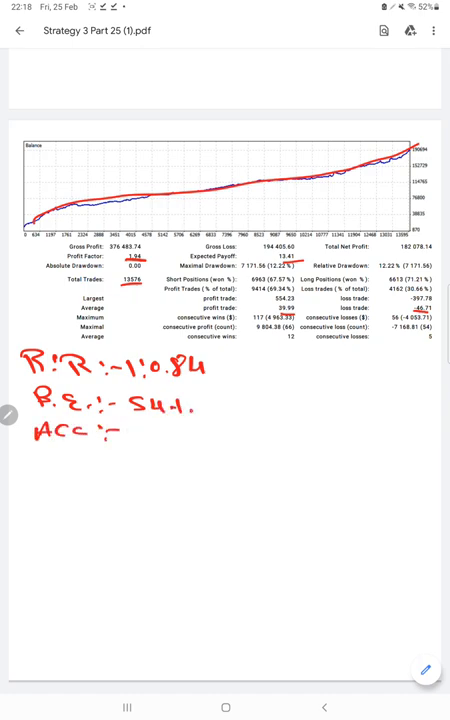
pyautogui.write('G')
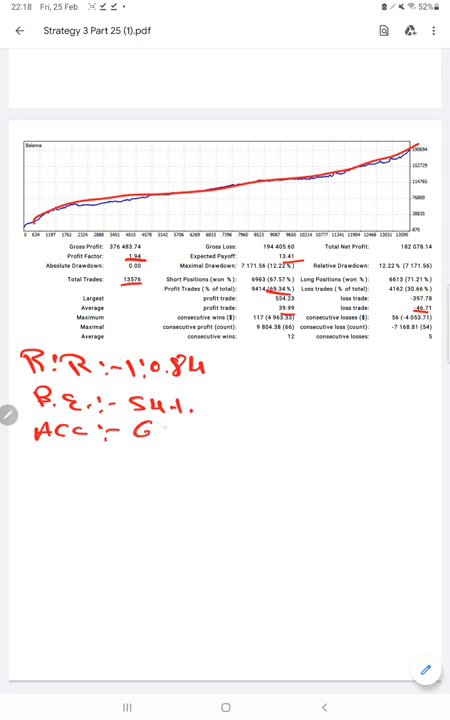